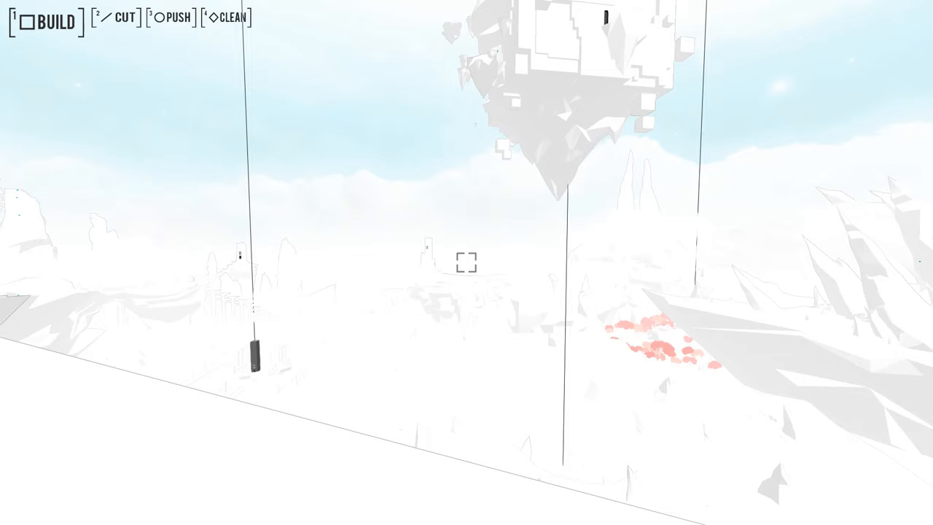
key("Escape")
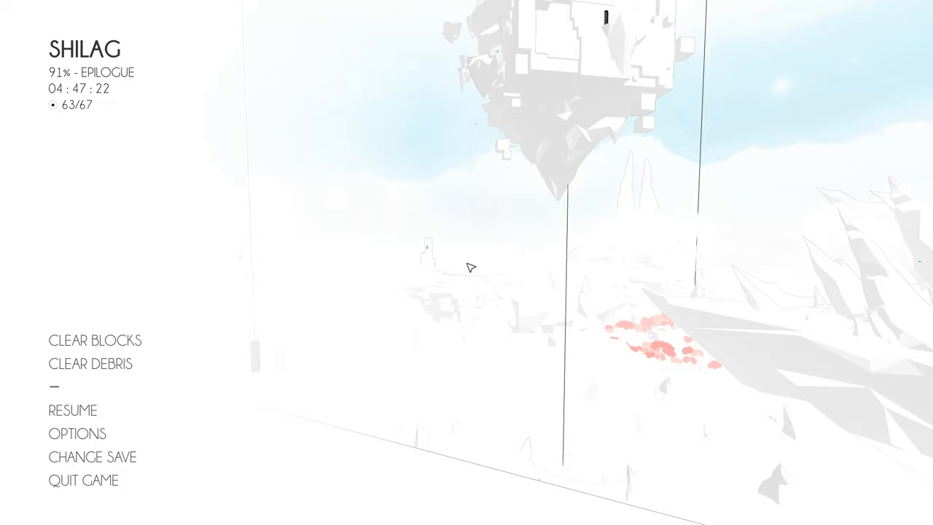
left_click(73, 409)
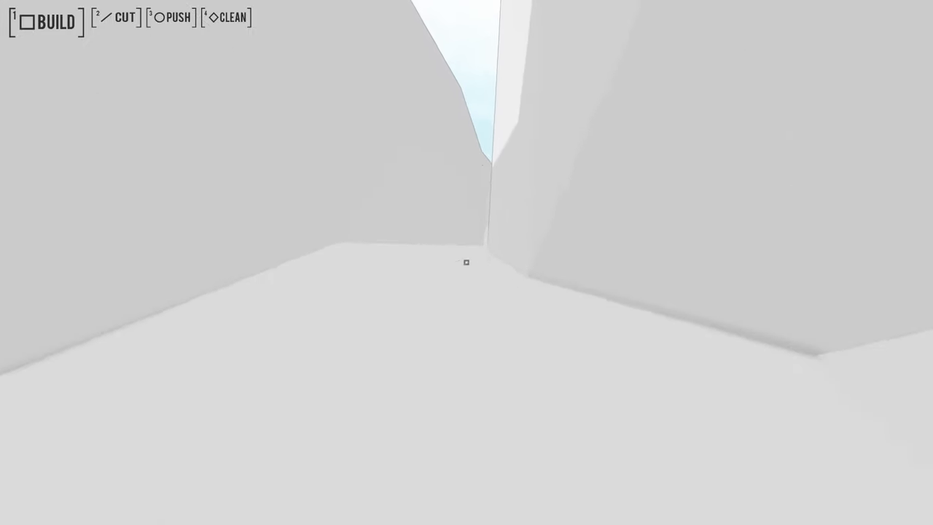
mouse_move(466, 263)
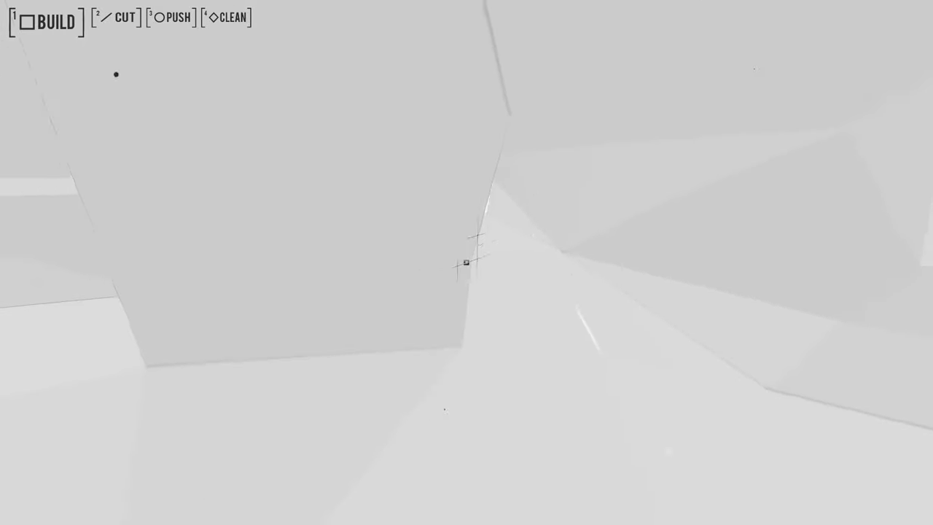
left_click(467, 262)
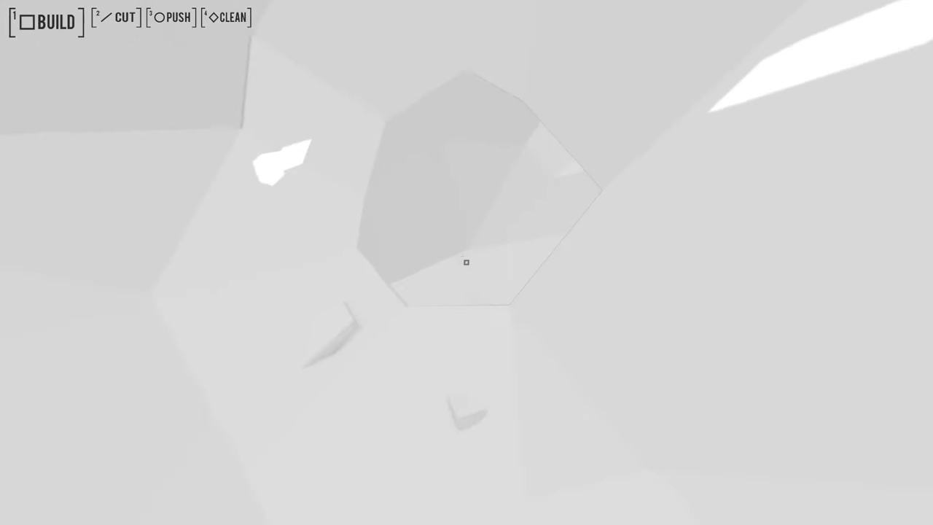
left_click(467, 262)
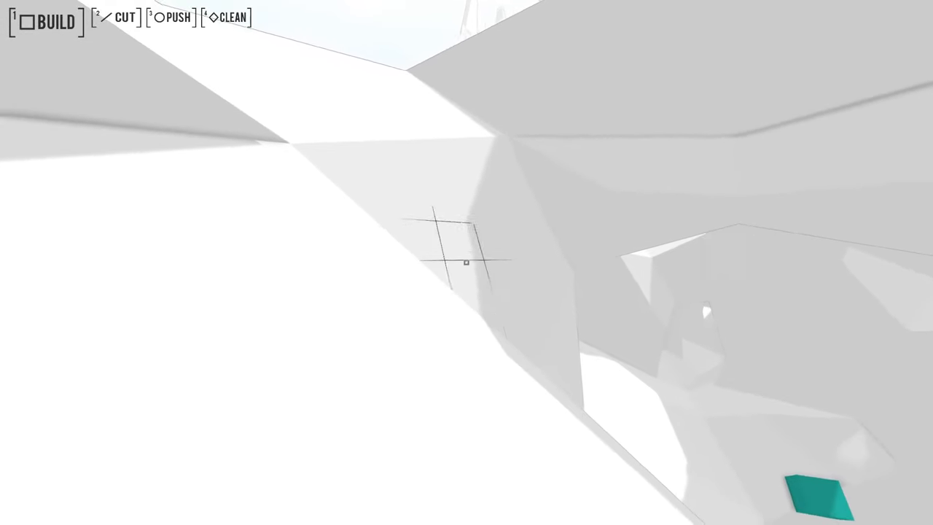
left_click(467, 262)
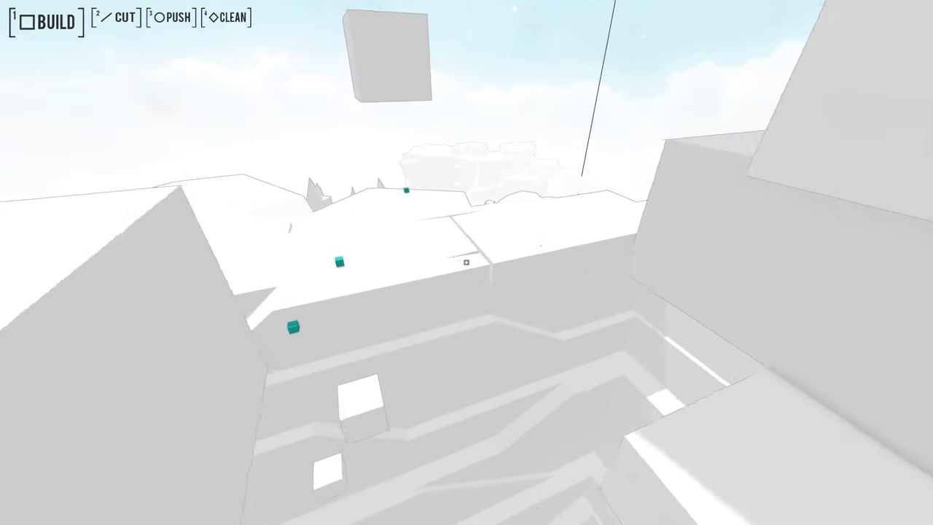
mouse_move(466, 262)
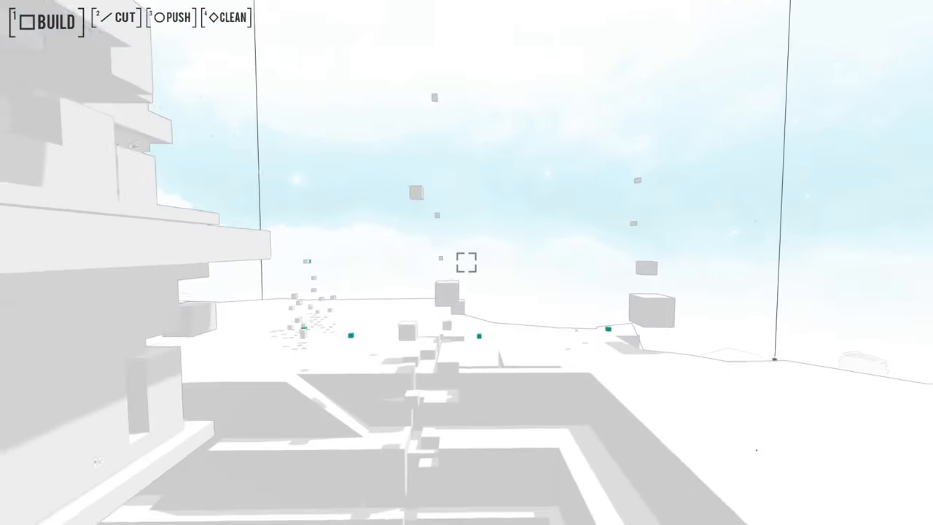